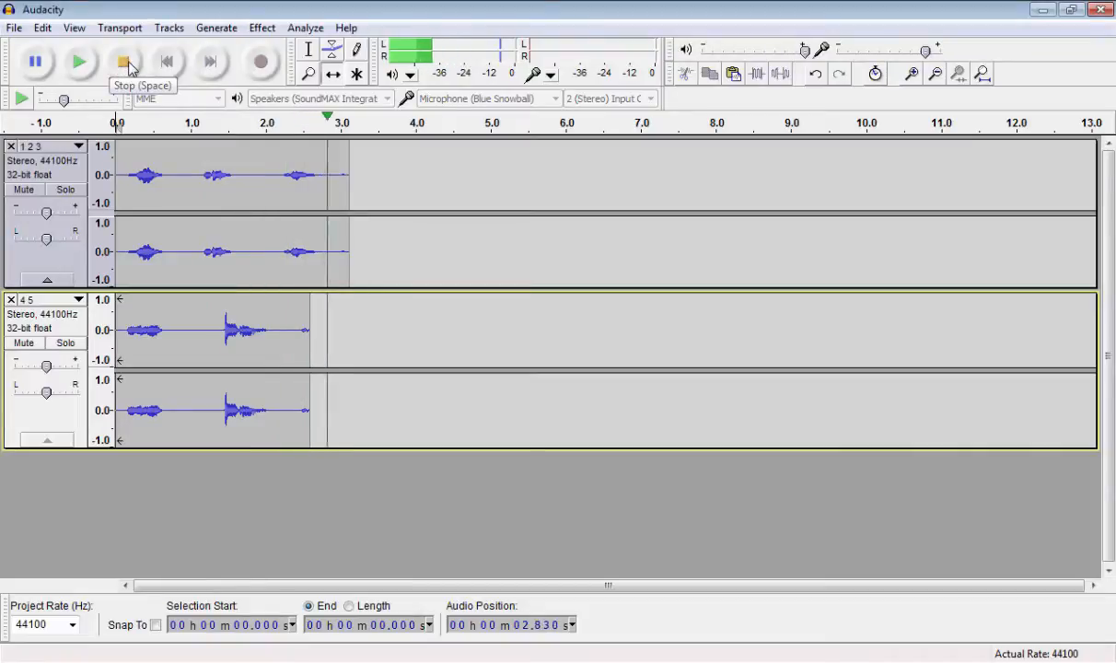
Step: Stop playback, clear the selection, return the playhead to 0 and switch to the Time Shift tool
{"action": "left_click", "coordinate": [125, 63]}
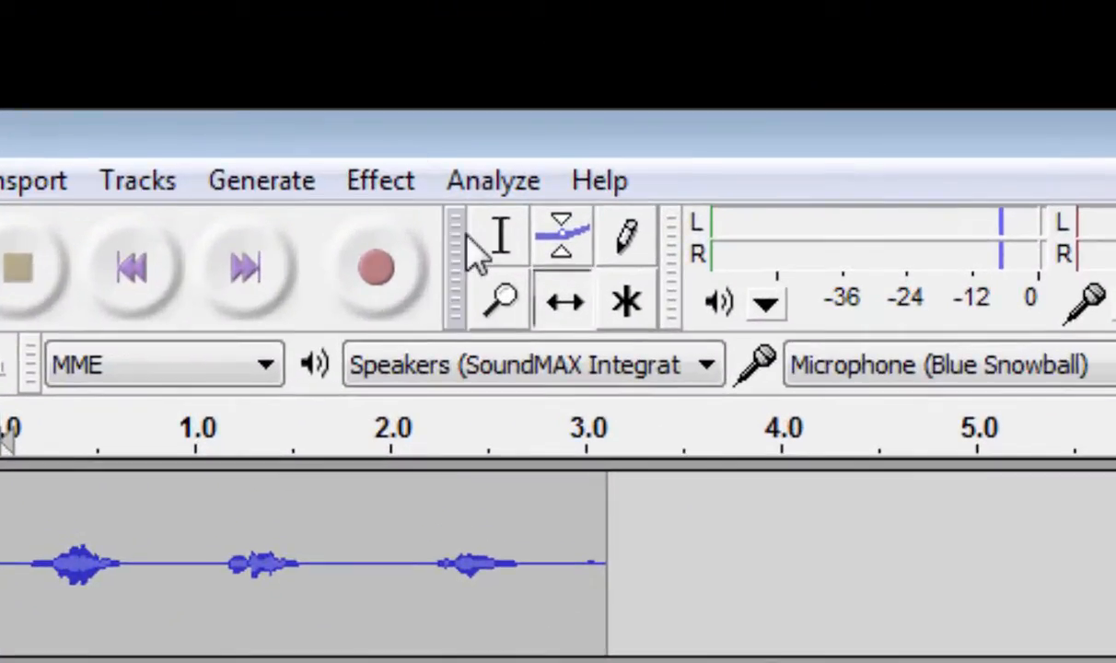
{"action": "mouse_move", "coordinate": [501, 236]}
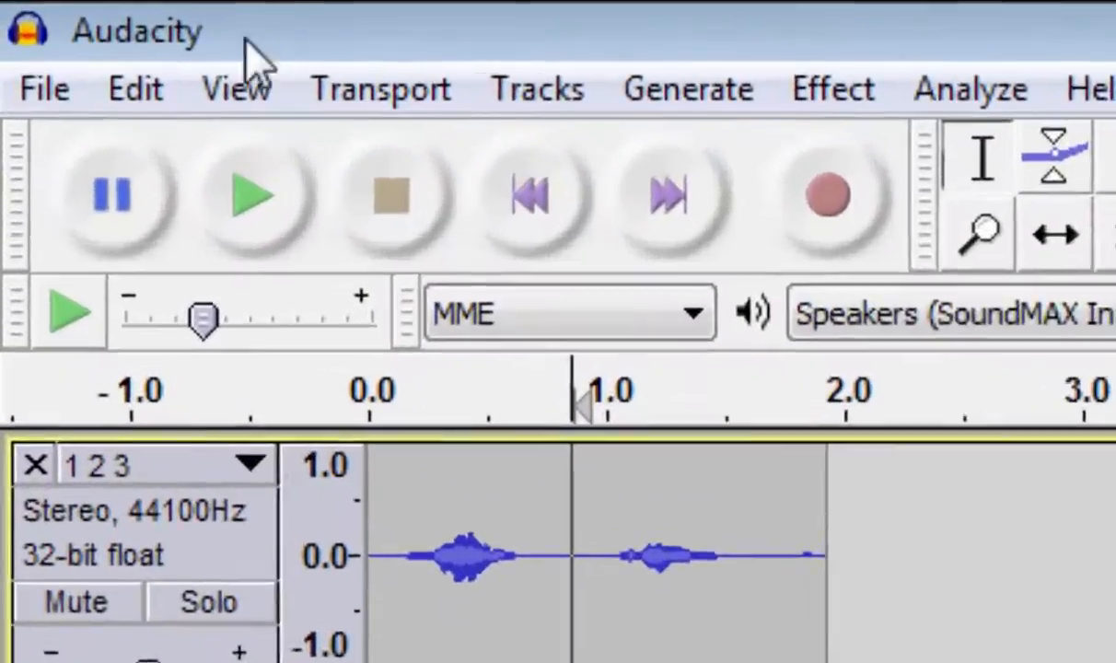
{"action": "left_click", "coordinate": [136, 88]}
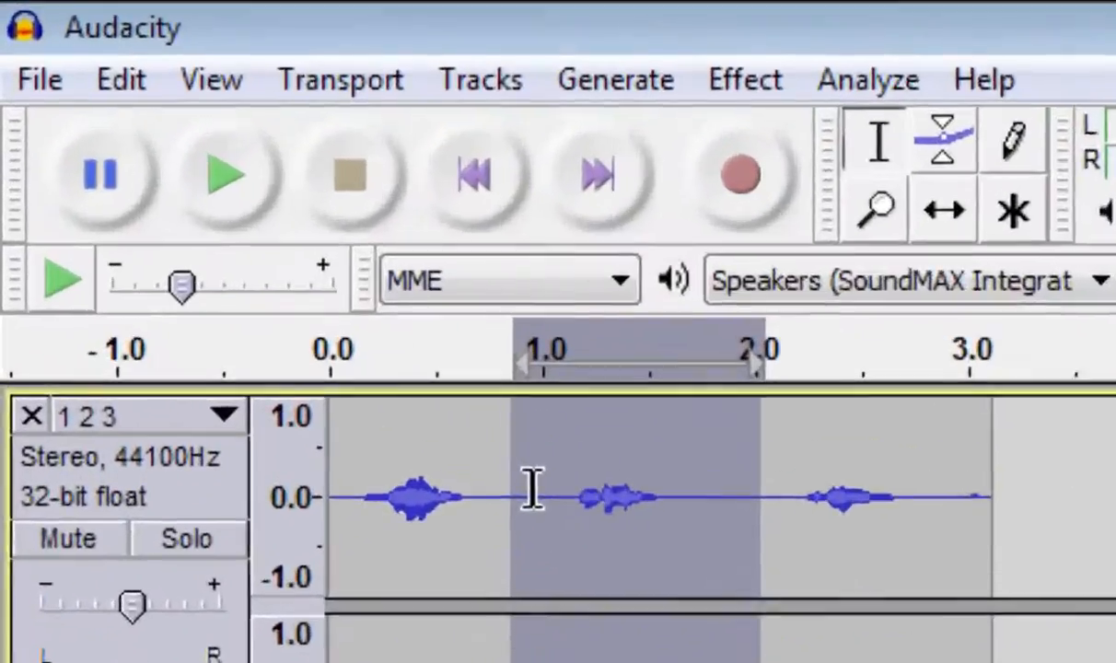
{"action": "left_click", "coordinate": [119, 80]}
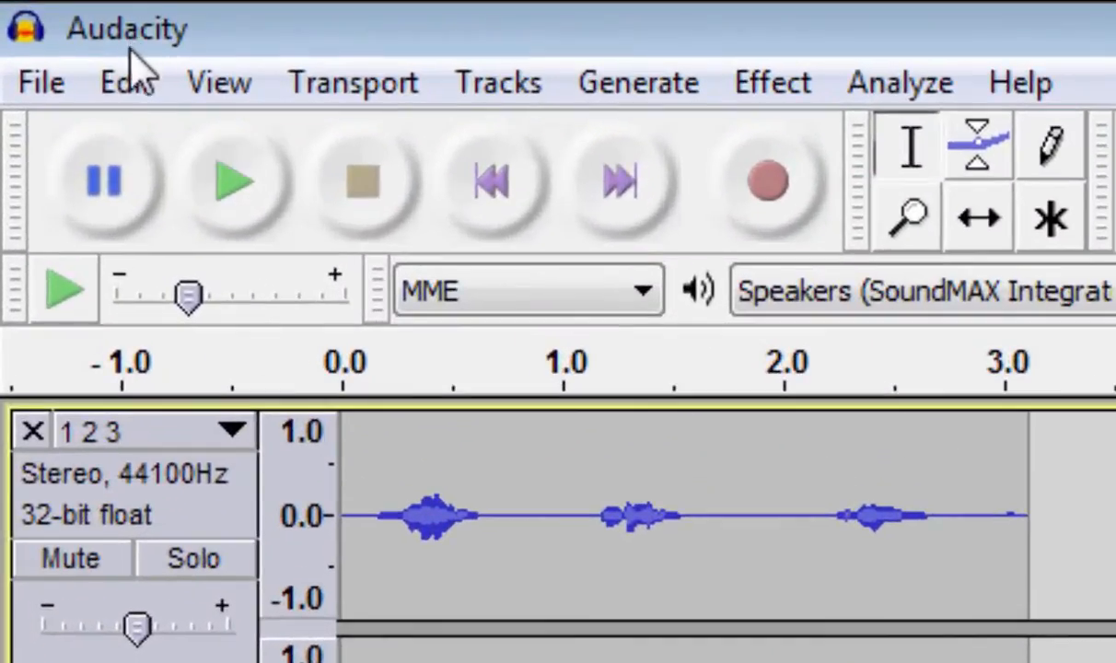
{"action": "left_click", "coordinate": [125, 81]}
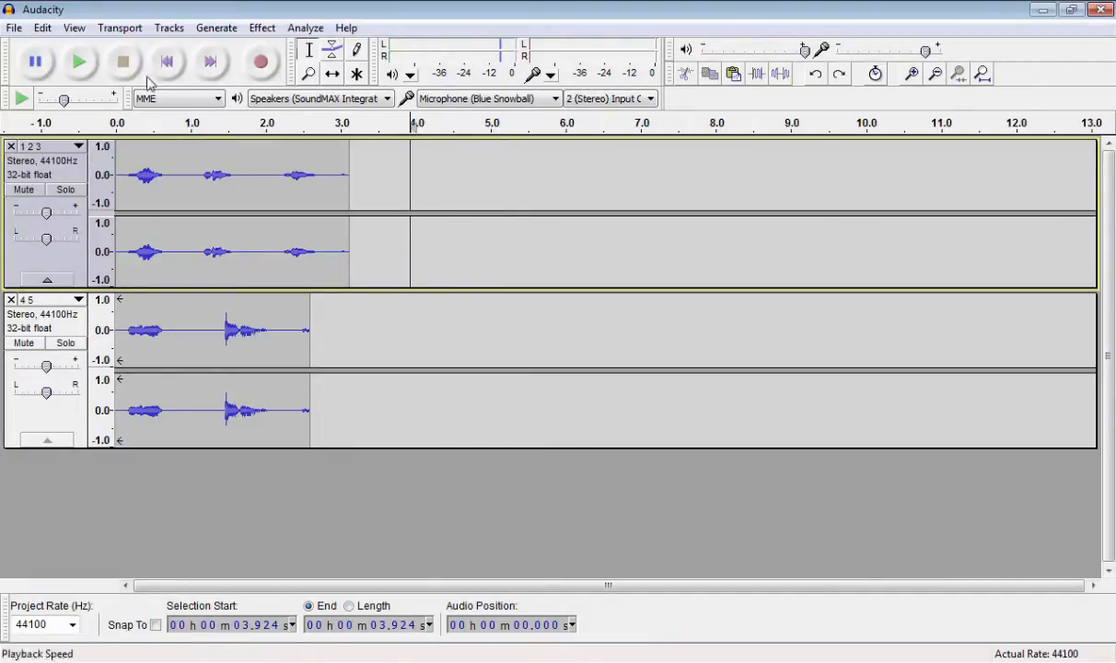
{"action": "left_click", "coordinate": [165, 62]}
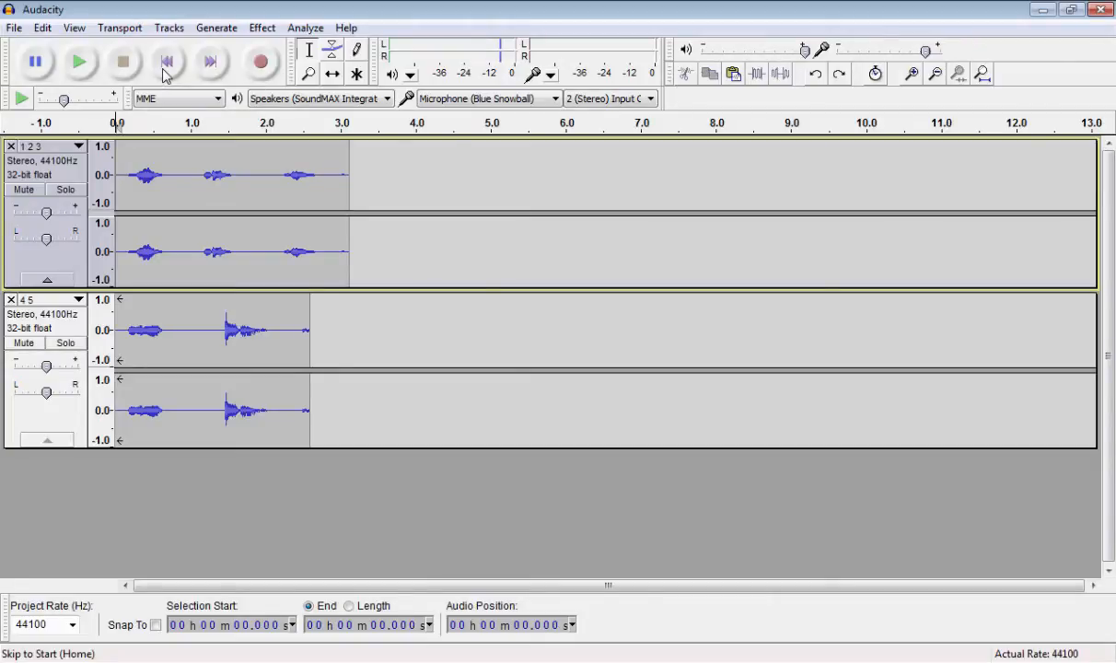
{"action": "left_click", "coordinate": [307, 73]}
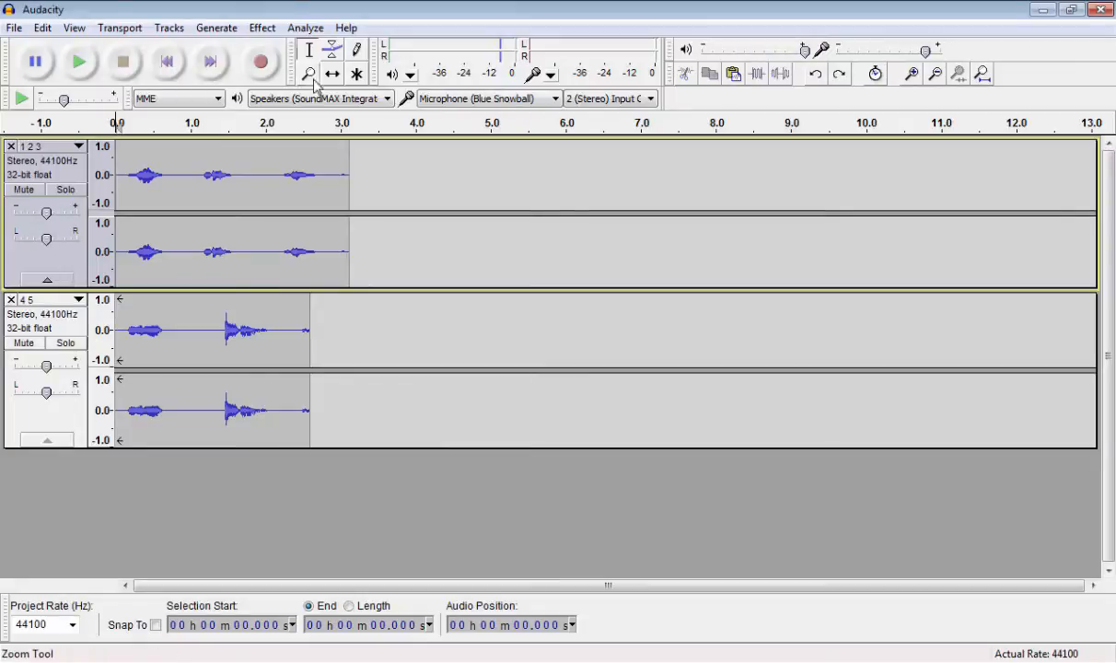
{"action": "mouse_move", "coordinate": [333, 73]}
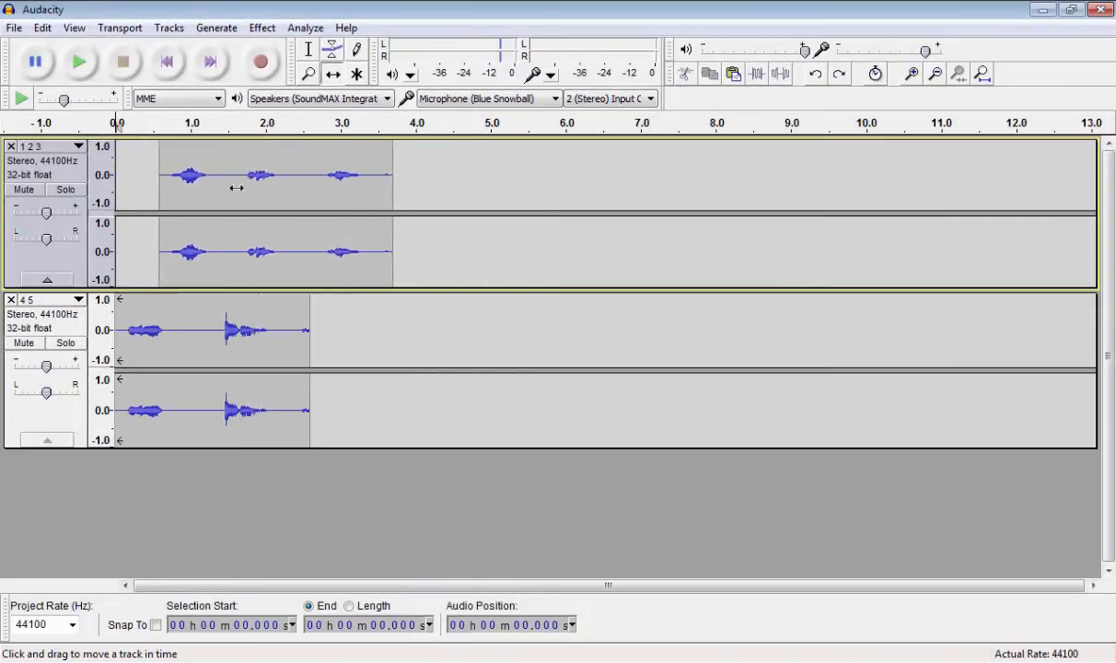
Step: Keep the first track at 0 and shift the second voice track to start around 3 seconds
{"action": "left_click_drag", "start_coordinate": [236, 175], "coordinate": [512, 175]}
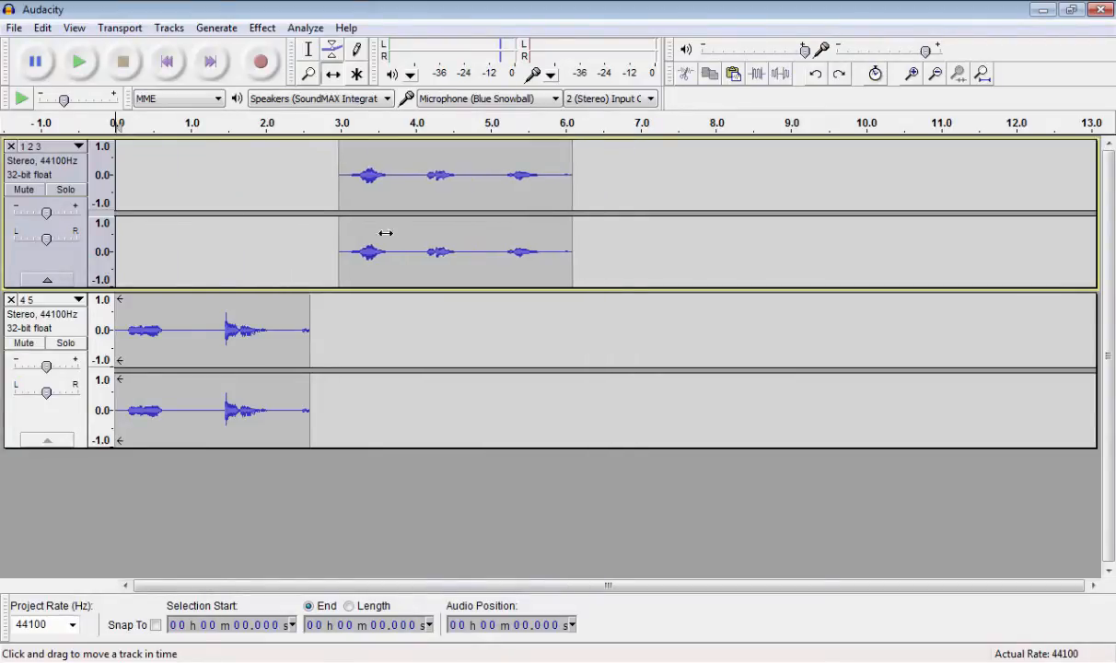
{"action": "left_click_drag", "start_coordinate": [455, 253], "coordinate": [236, 265]}
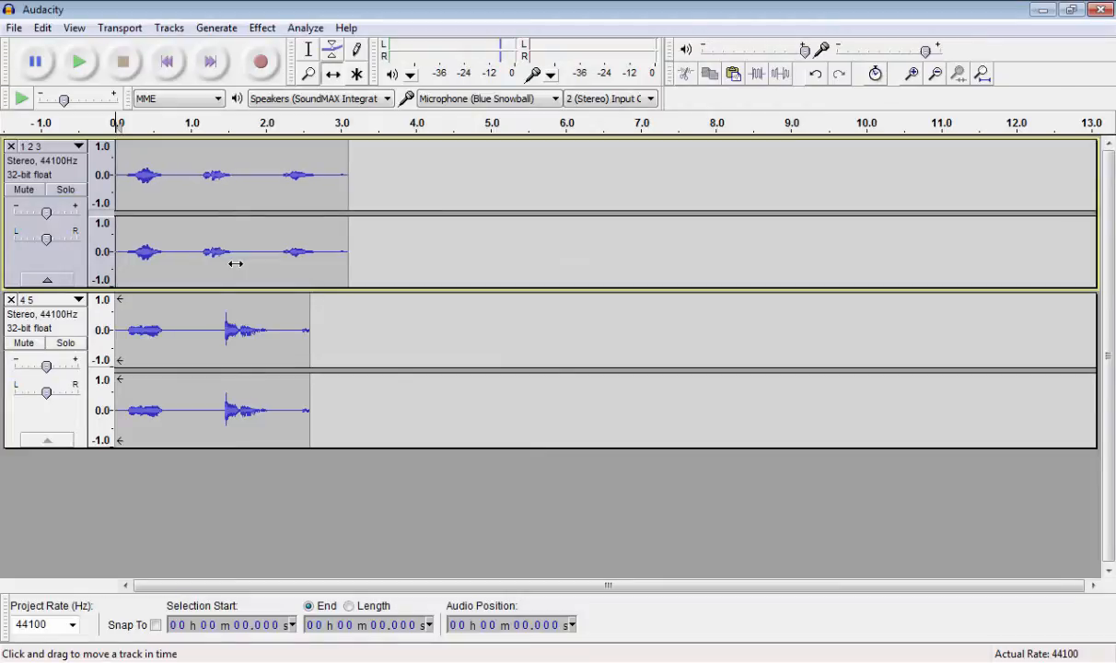
{"action": "mouse_move", "coordinate": [184, 347]}
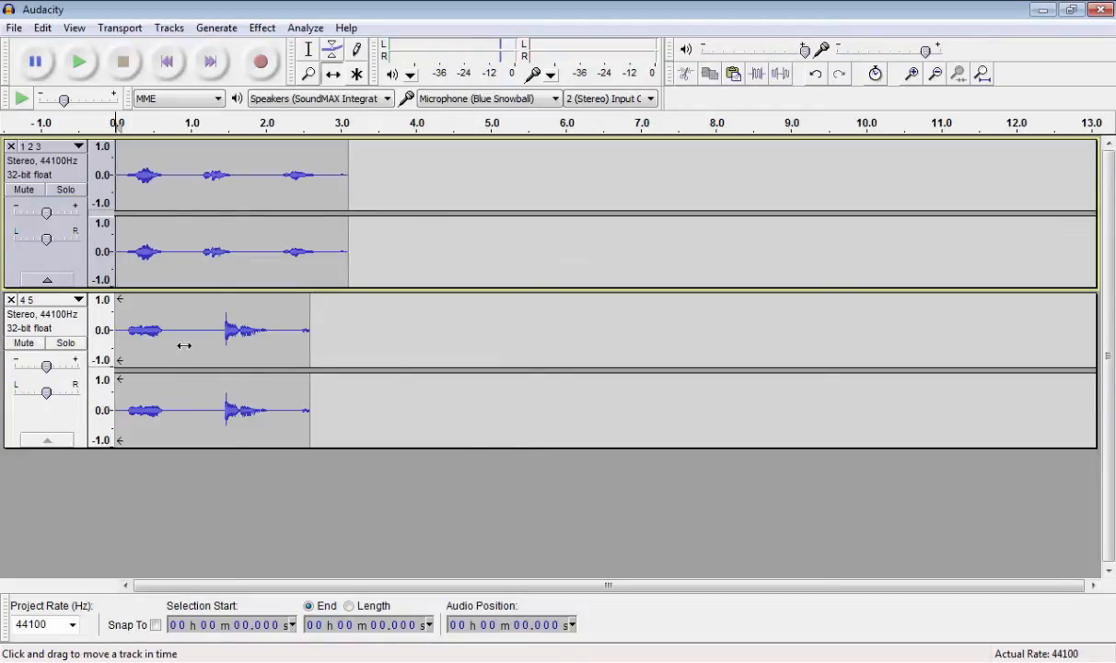
{"action": "left_click_drag", "start_coordinate": [184, 347], "coordinate": [221, 342]}
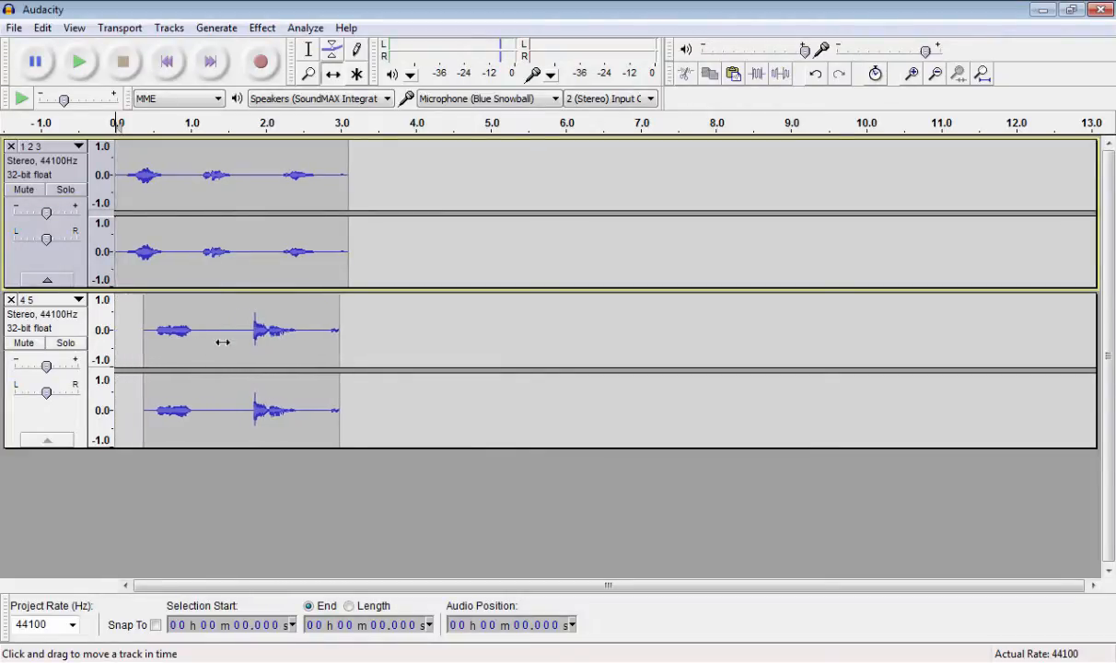
{"action": "left_click_drag", "start_coordinate": [221, 340], "coordinate": [379, 324]}
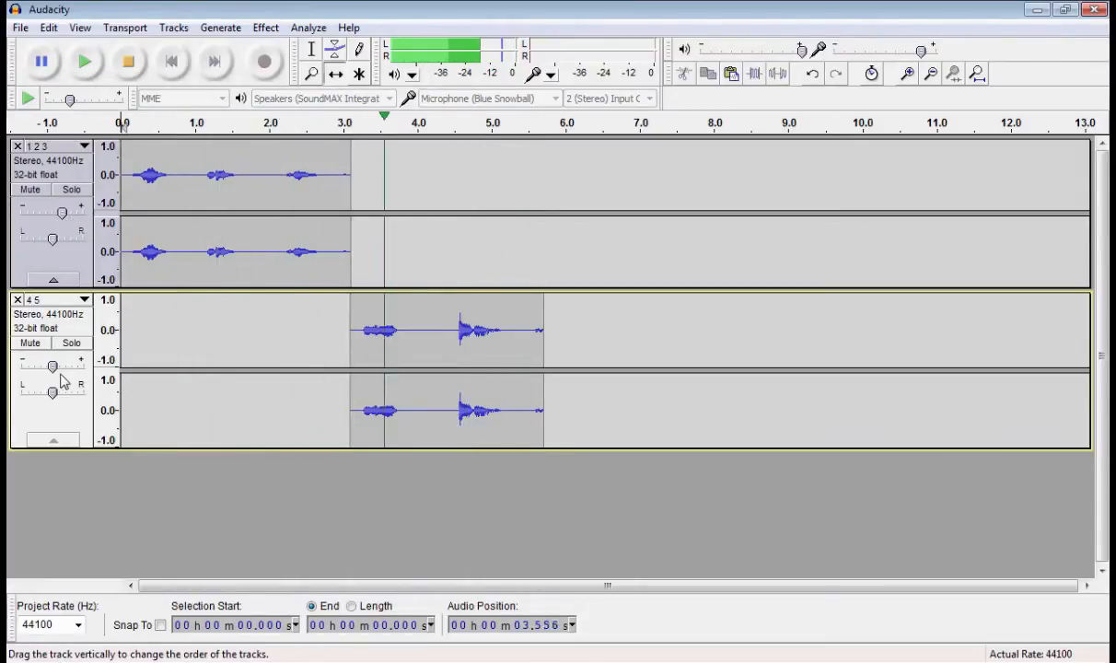
Step: Raise the second voice track's gain slider and play back the sequenced dialogue
{"action": "left_click_drag", "start_coordinate": [52, 366], "coordinate": [72, 366]}
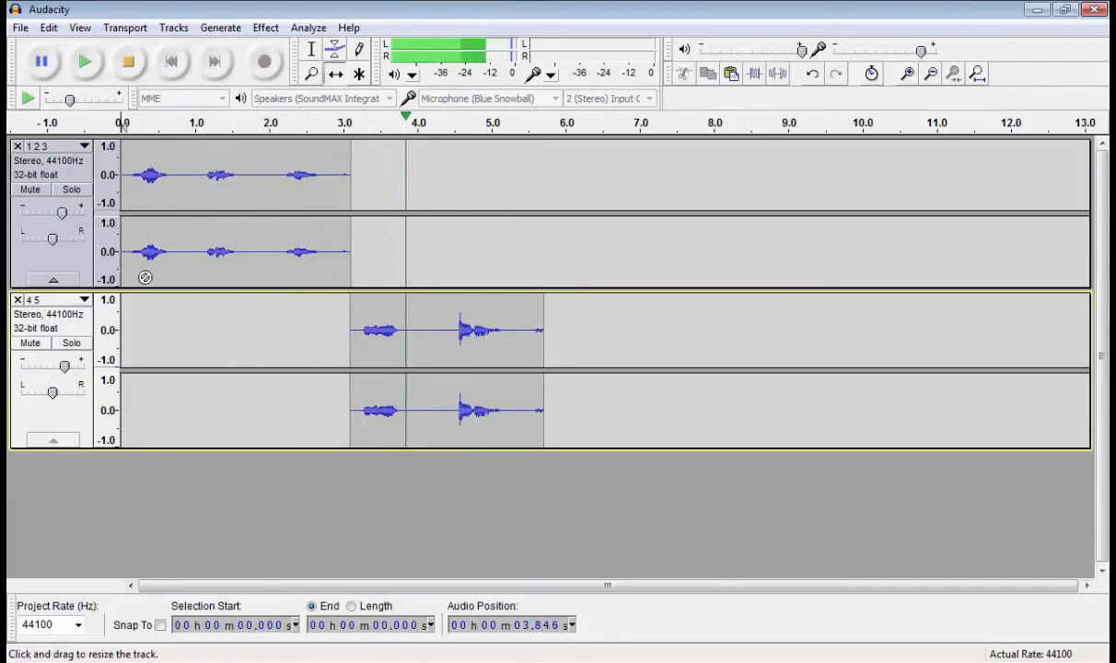
{"action": "left_click", "coordinate": [128, 61]}
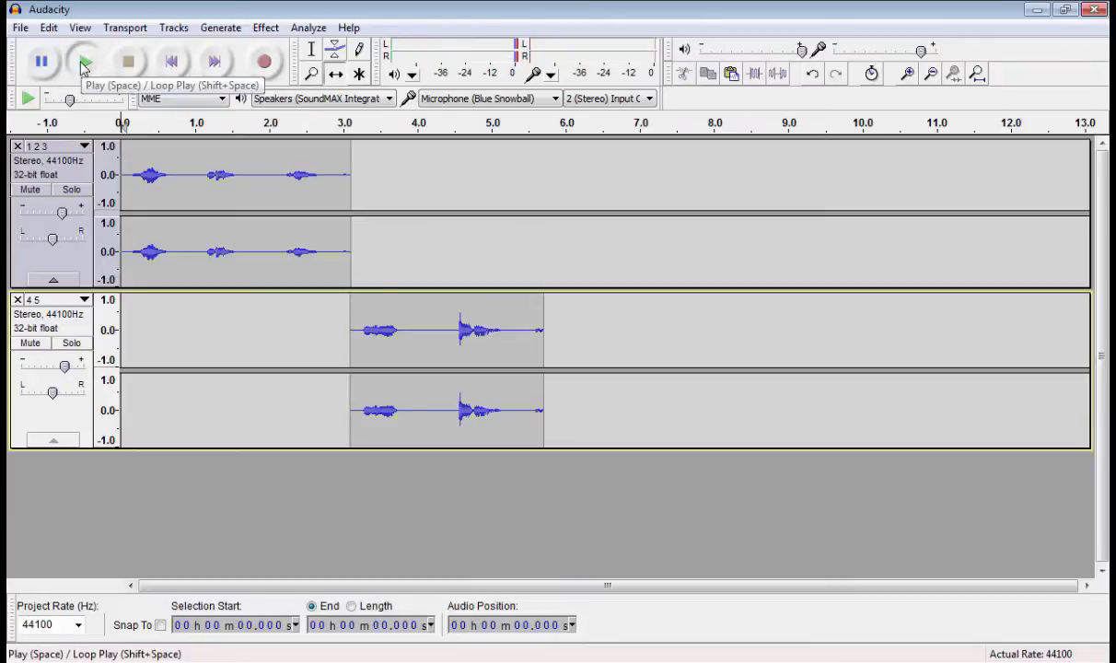
{"action": "left_click", "coordinate": [85, 61]}
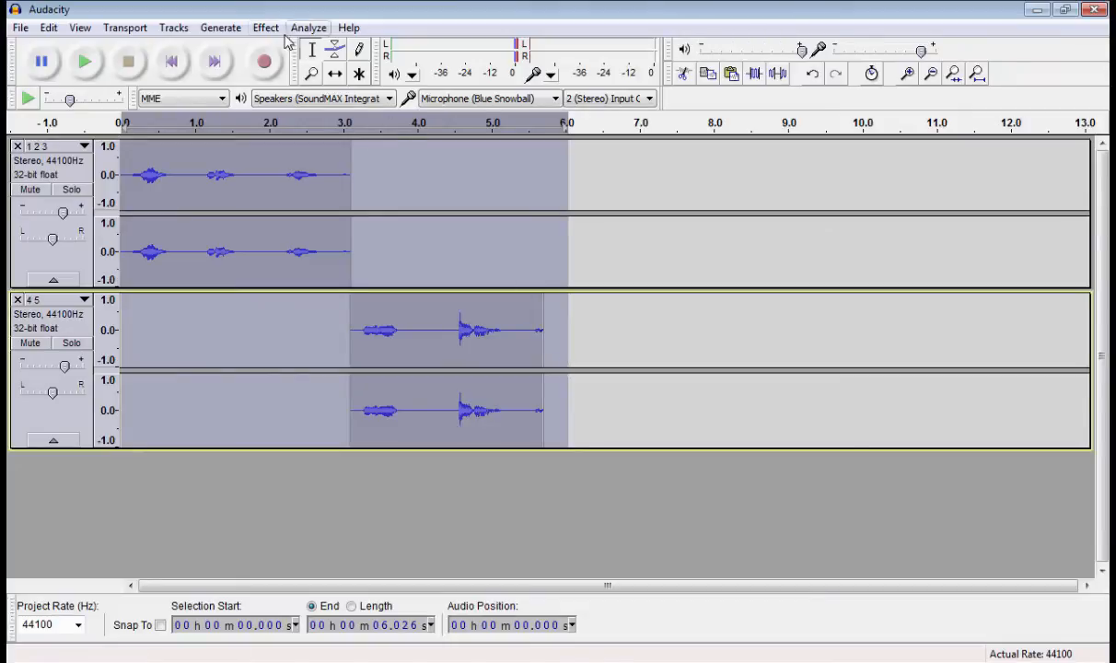
Step: Bring up the effects list with the 0–6 second span of both tracks selected
{"action": "left_click", "coordinate": [265, 28]}
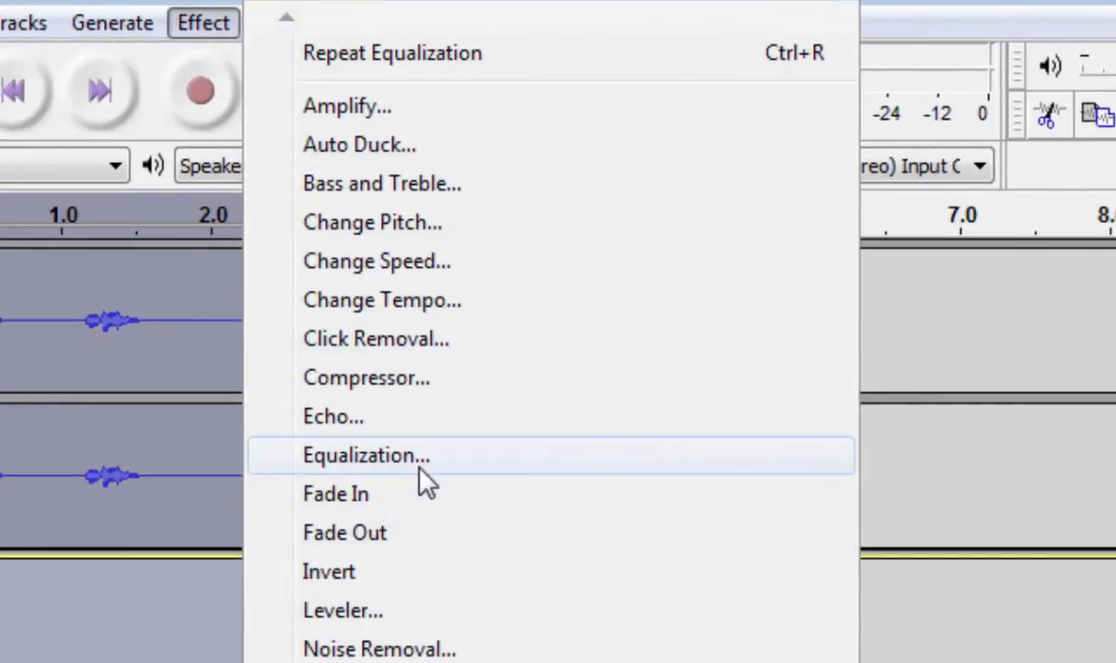
Step: Choose the Telephone preset curve in the Equalization effect
{"action": "left_click", "coordinate": [365, 453]}
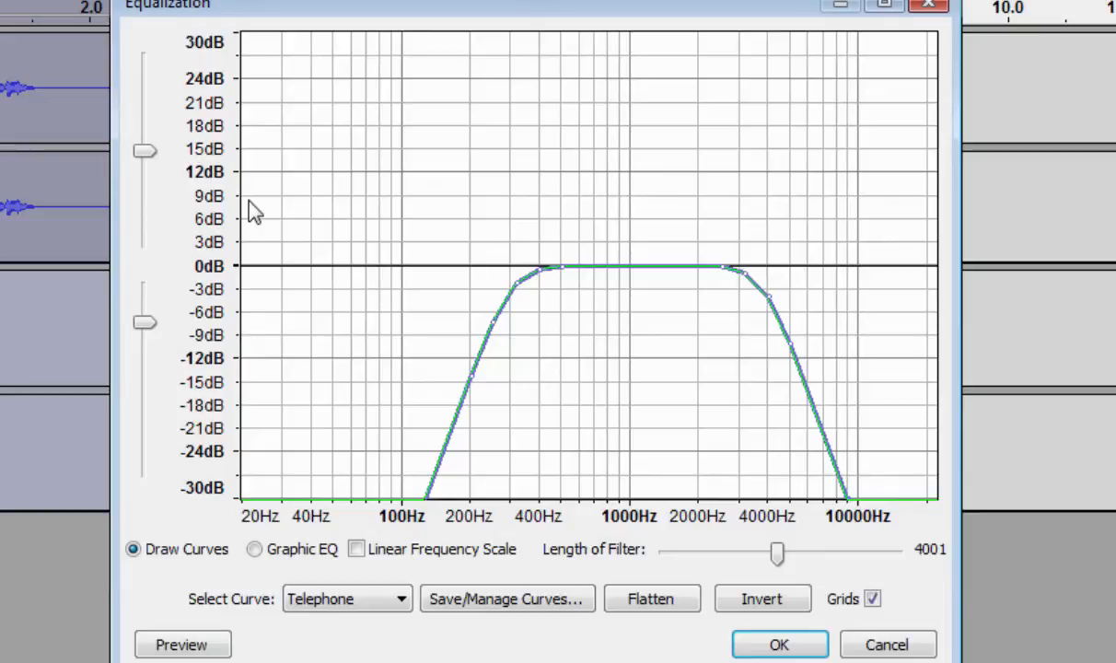
{"action": "left_click", "coordinate": [347, 599]}
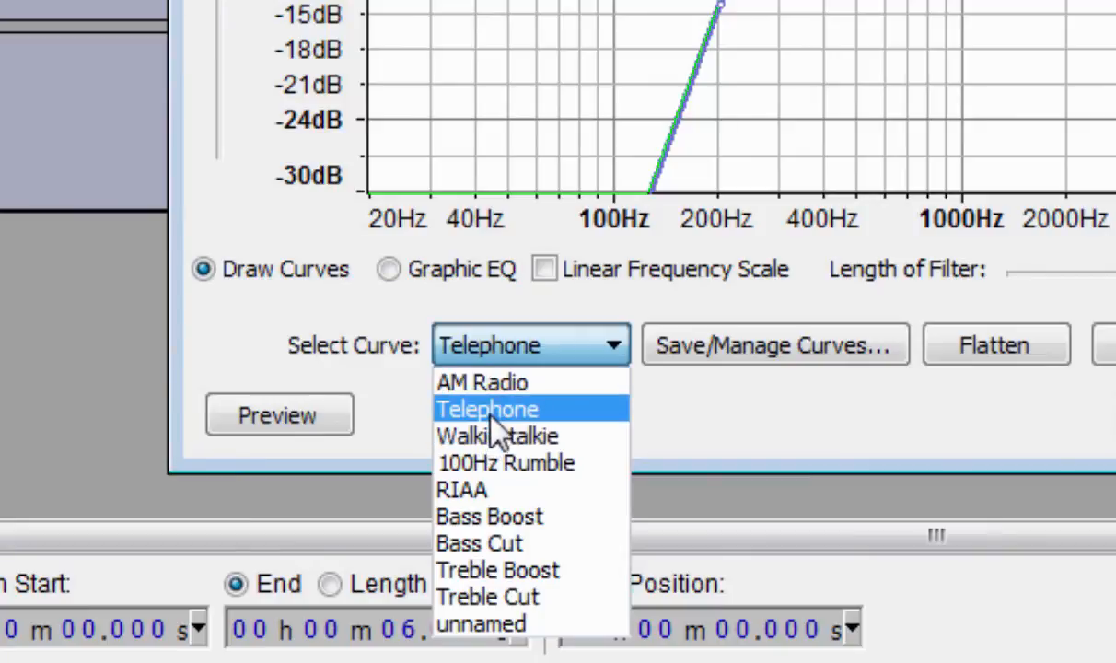
{"action": "left_click", "coordinate": [486, 409]}
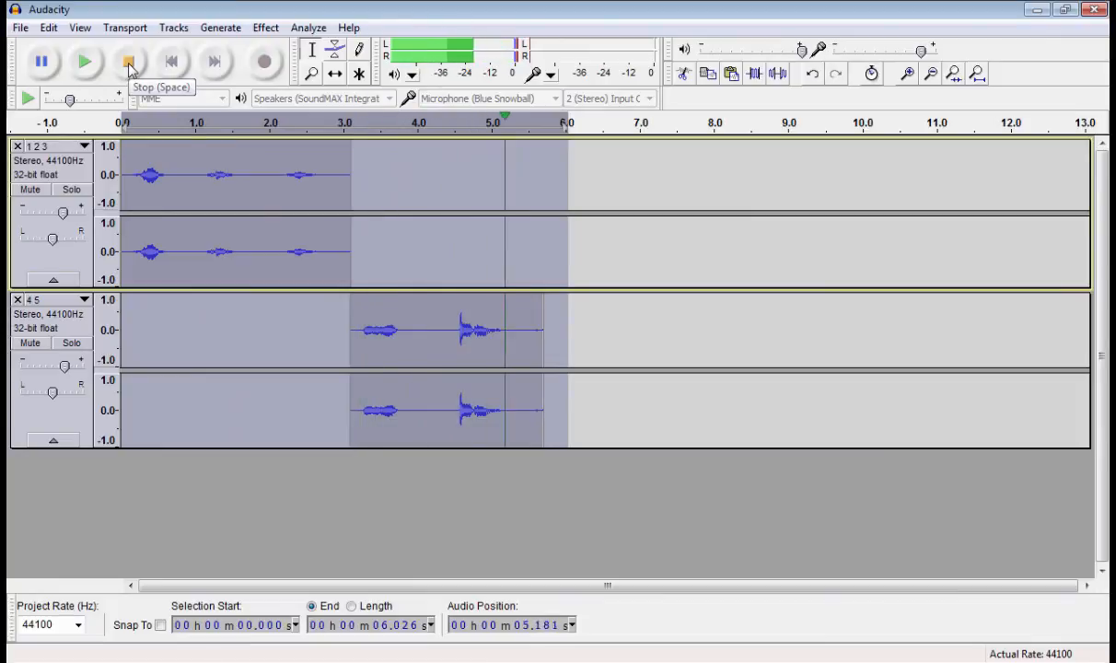
Step: Stop playback of the telephone-filtered mix, leaving the six-second selection marked
{"action": "left_click", "coordinate": [129, 61]}
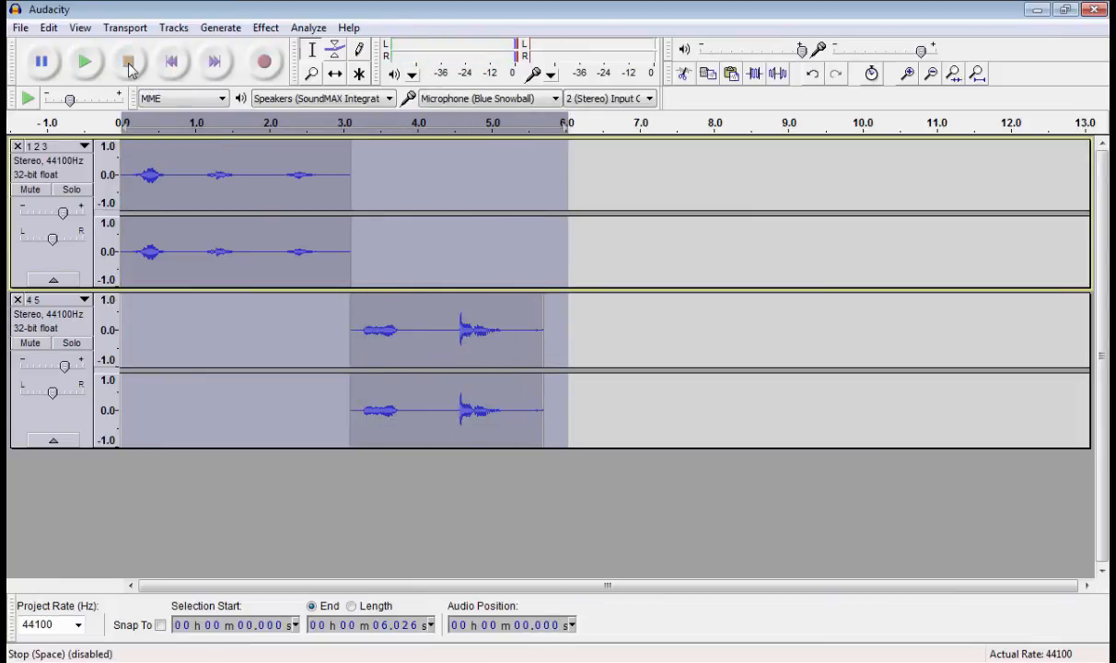